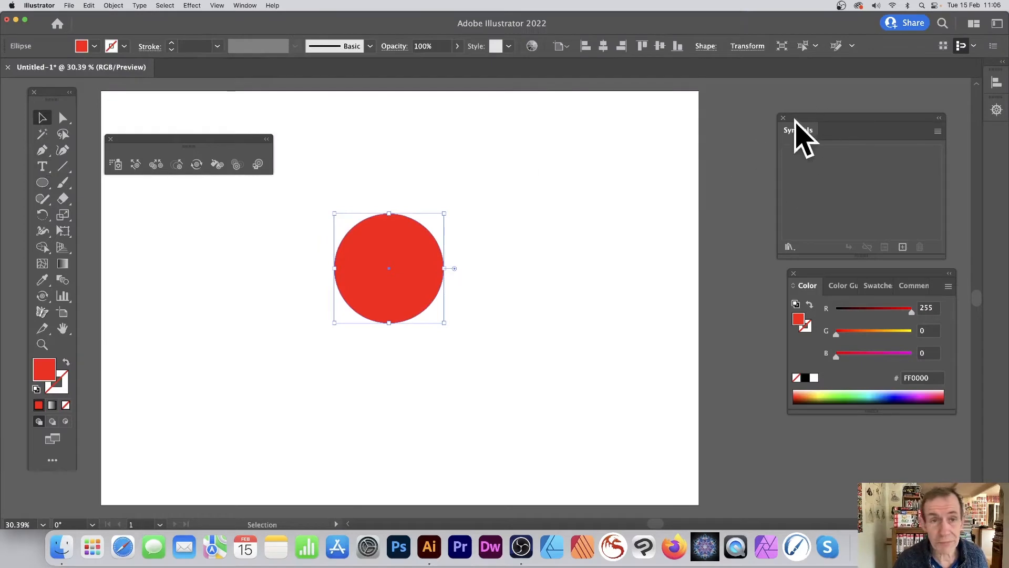
mouse_move(792, 173)
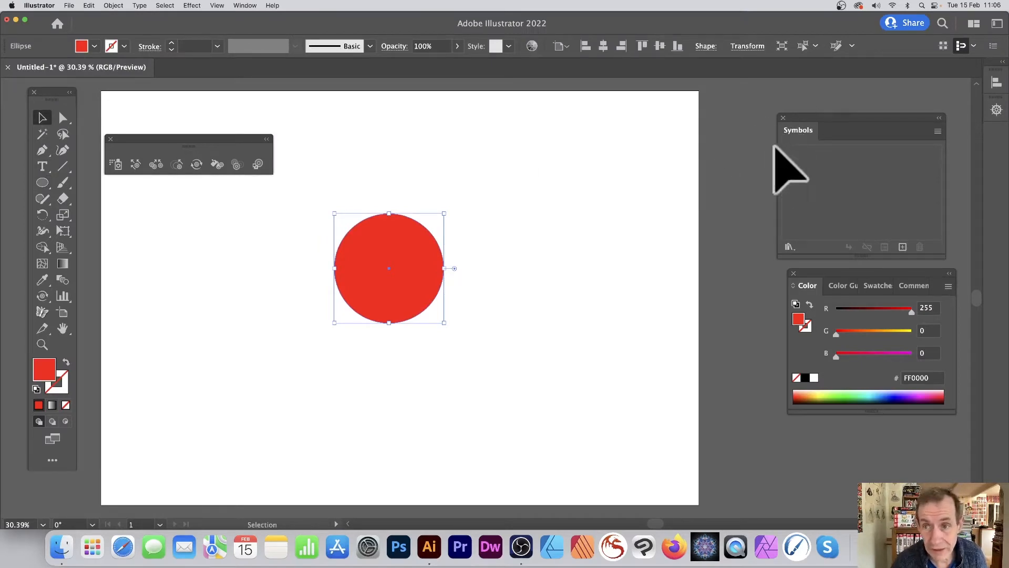
mouse_move(315, 219)
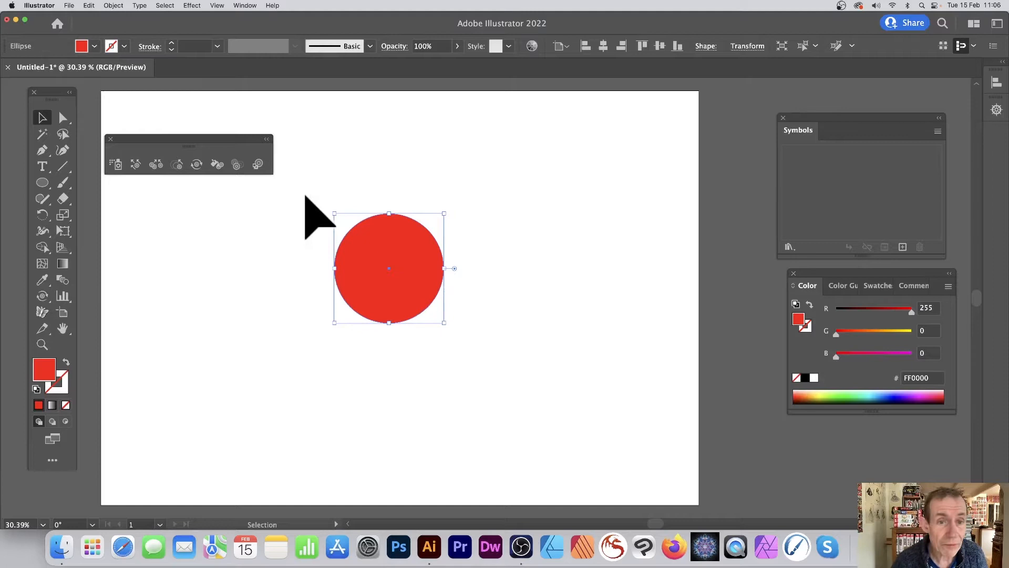
mouse_move(801, 216)
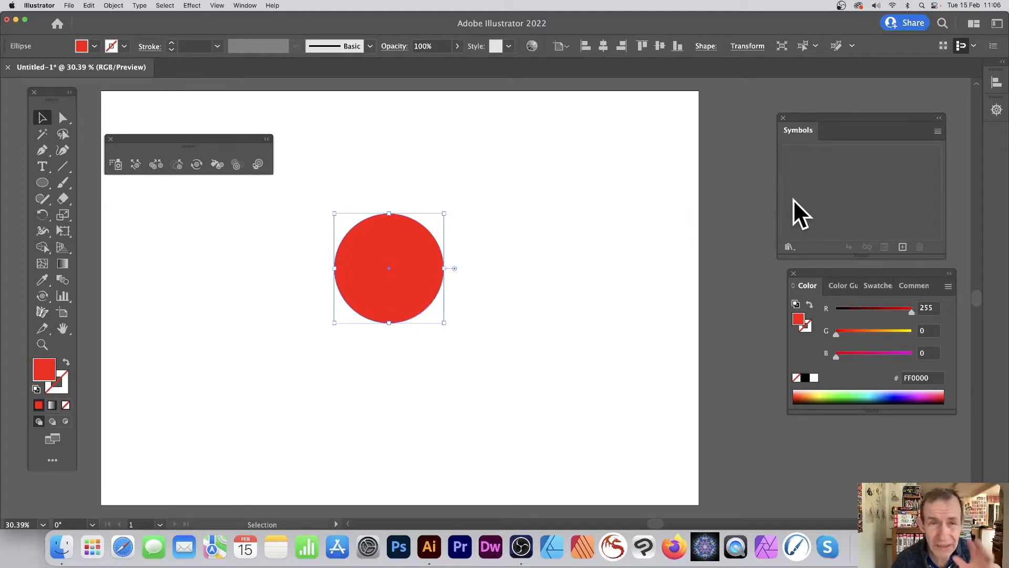
mouse_move(406, 251)
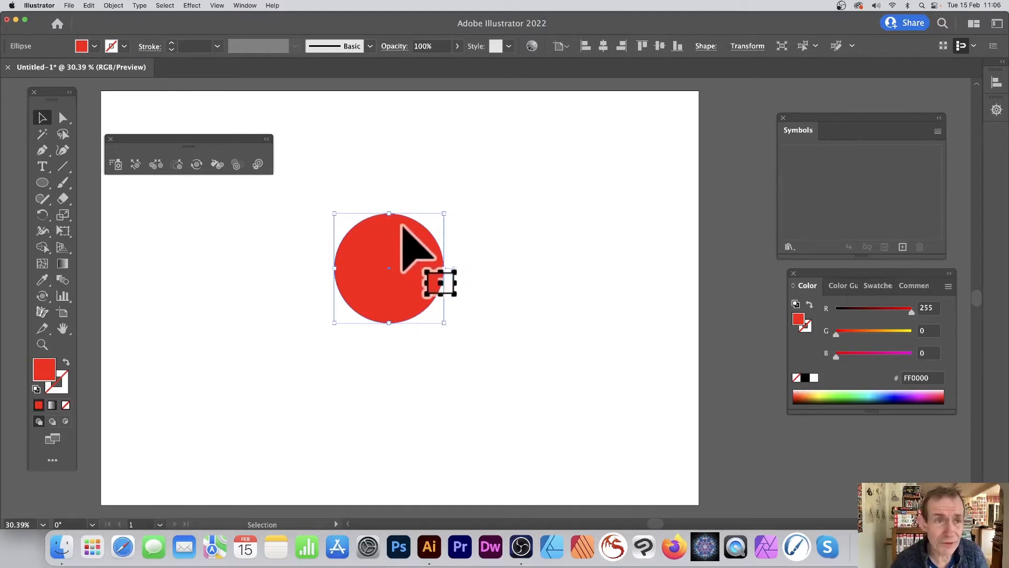
Apply a black Multiply 75% drop shadow, 30 px X/Y offset, 5 px blur, to the red circle.
left_click(192, 5)
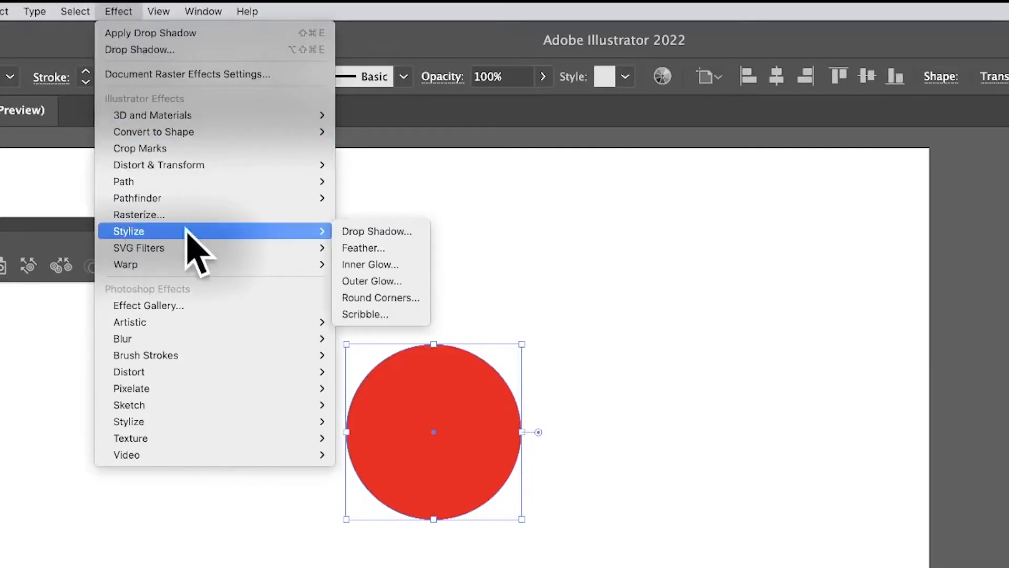
left_click(377, 231)
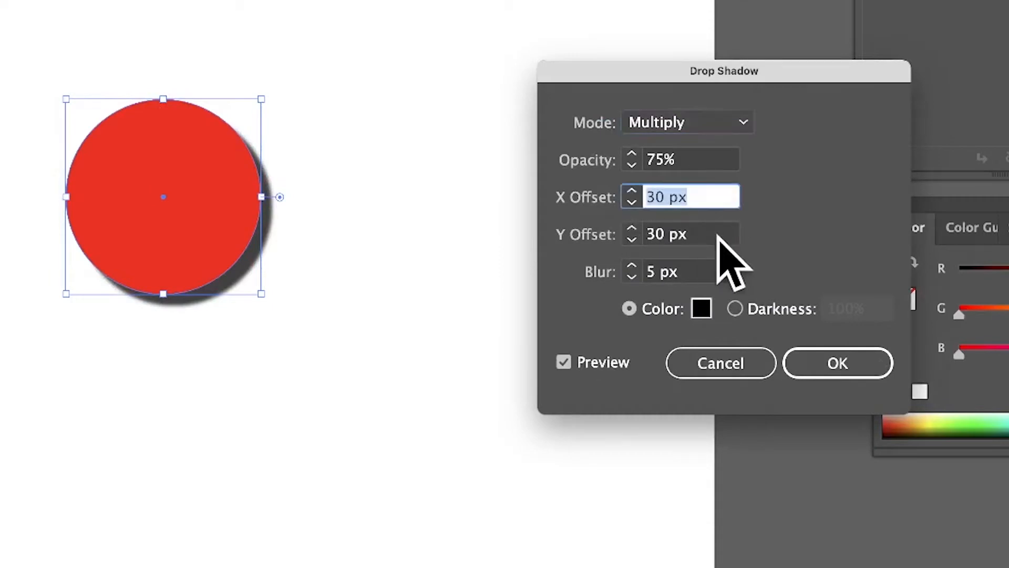
mouse_move(157, 309)
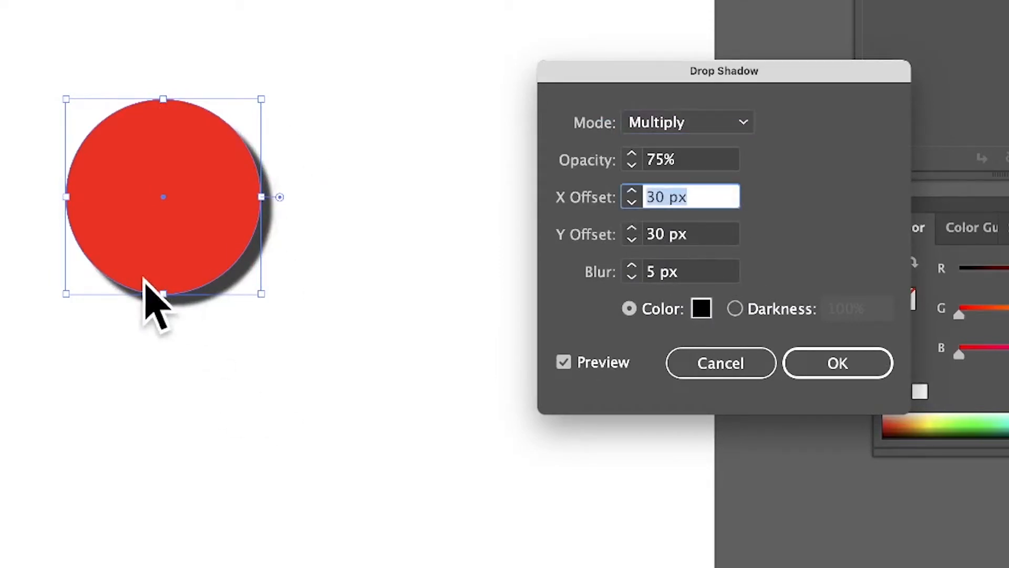
left_click(838, 362)
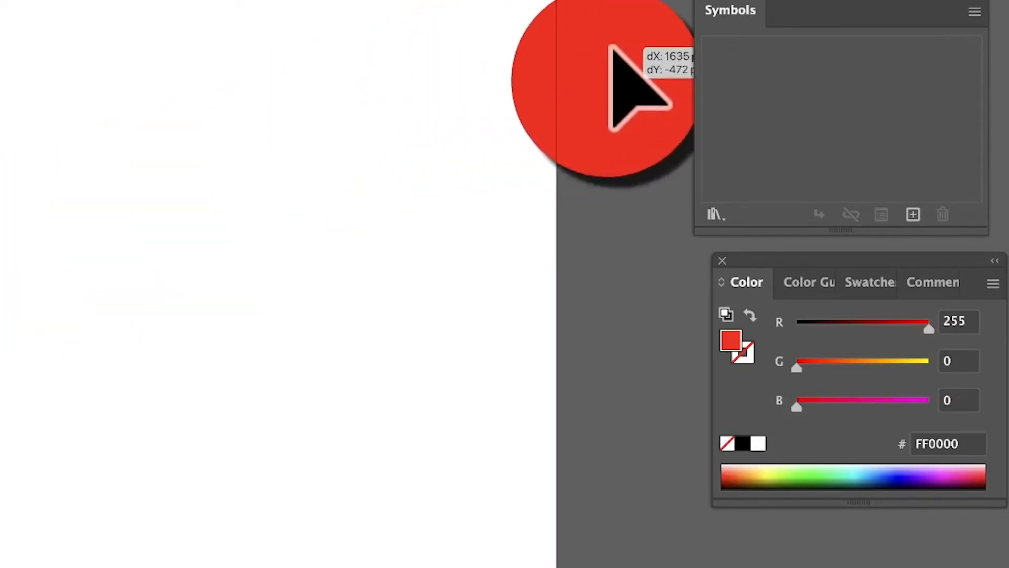
Add the shadowed red circle to the Symbols panel as a new Dynamic Symbol.
left_click(912, 215)
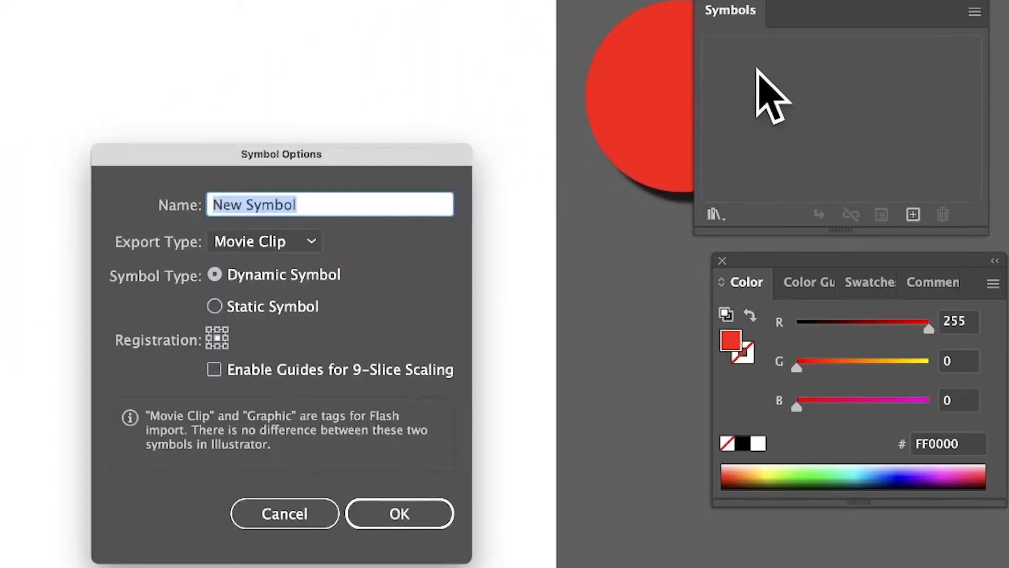
mouse_move(354, 309)
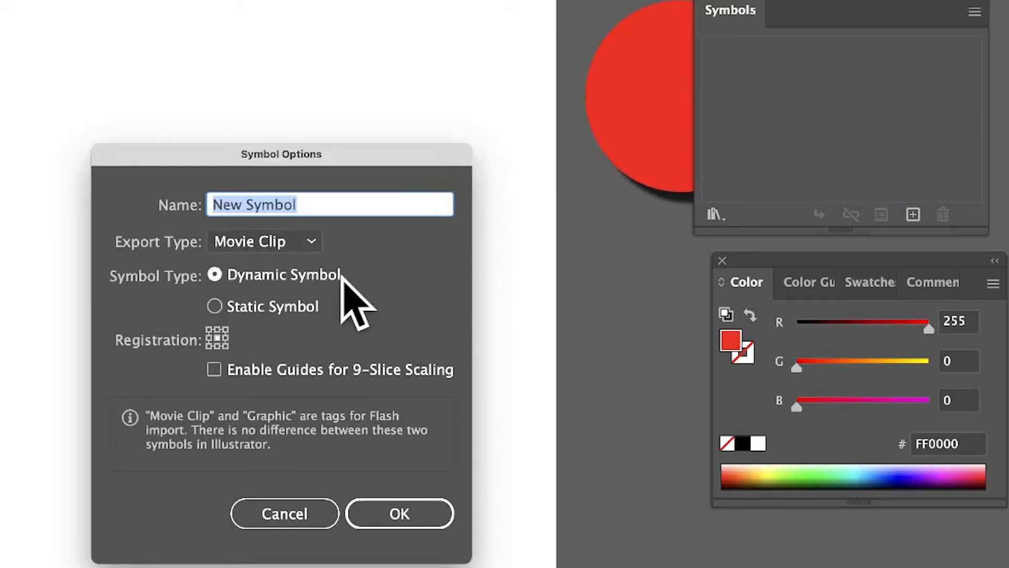
mouse_move(457, 348)
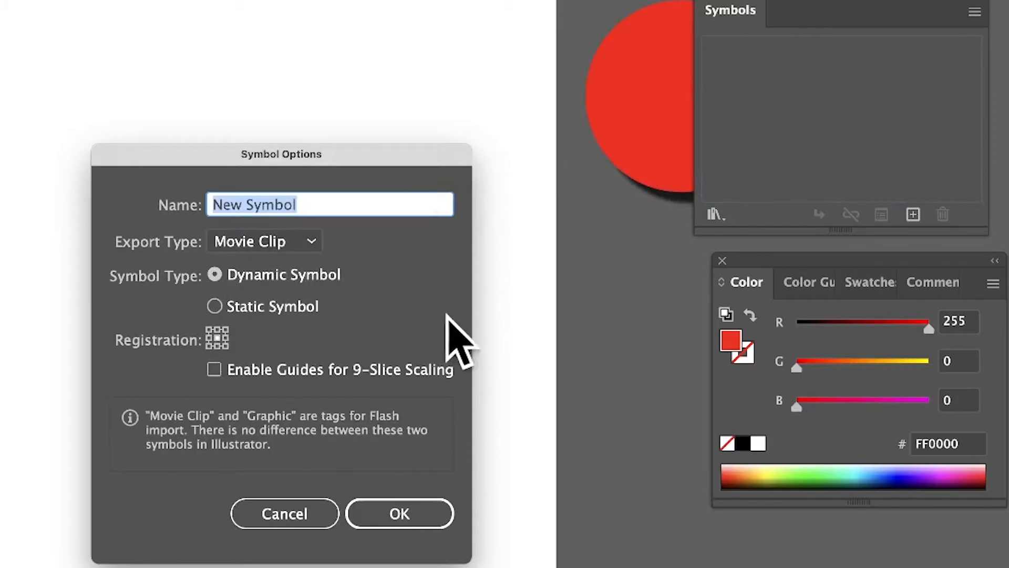
left_click(399, 512)
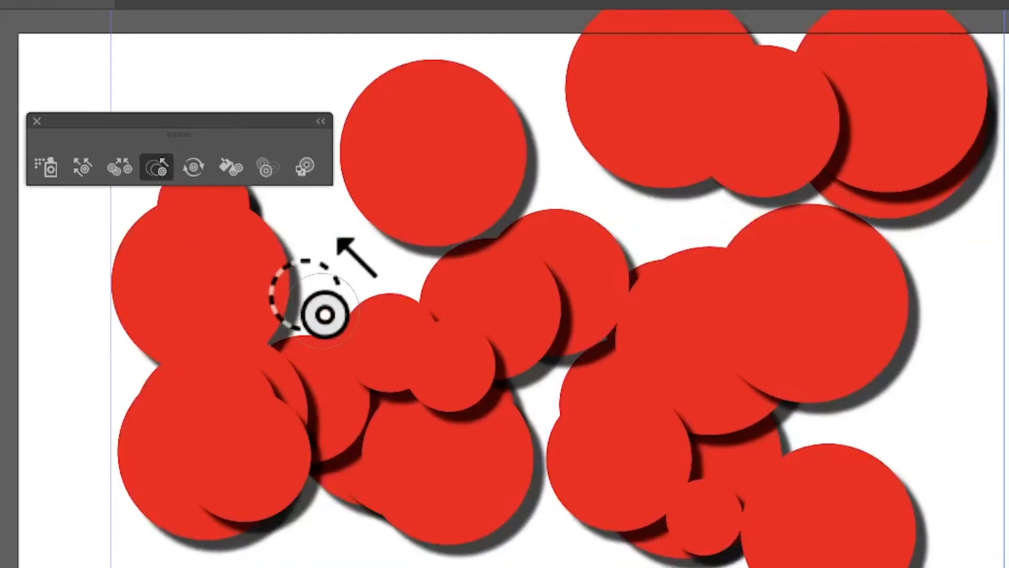
mouse_move(230, 167)
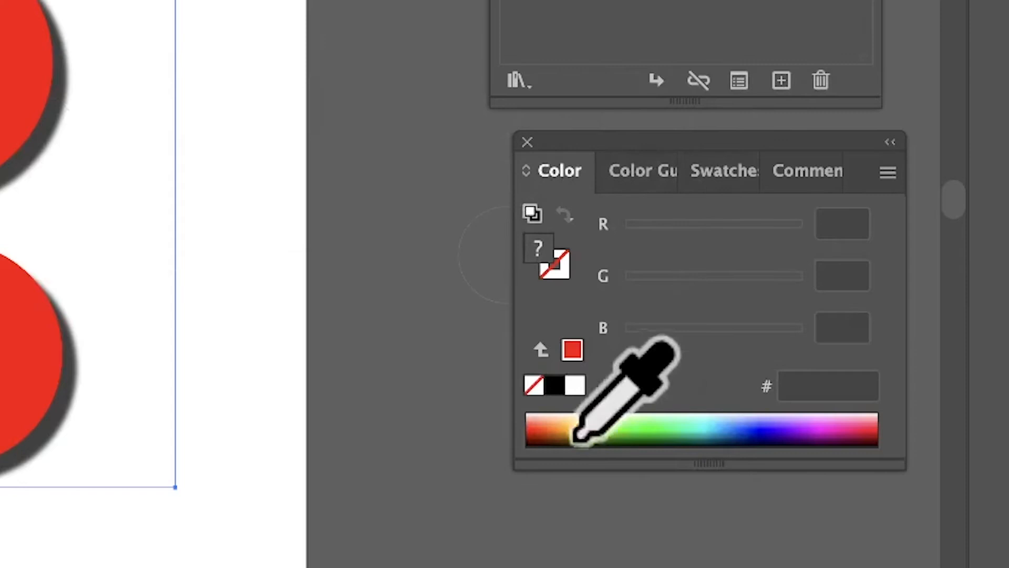
Choose a new fill colour in the Color panel for staining sprayed circles.
left_click(670, 428)
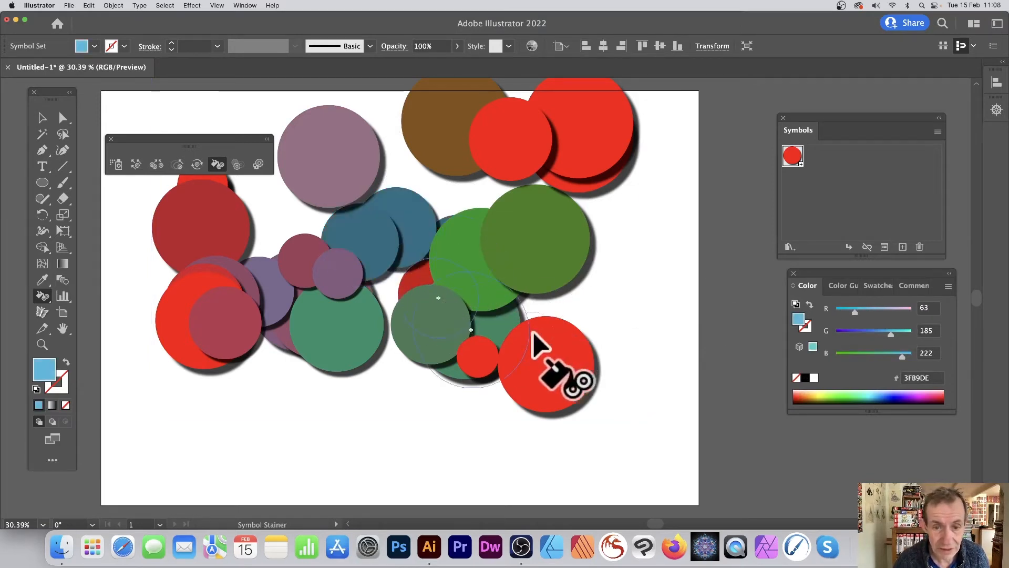
Select the whole sprayed circle set and store it, expanded, as a second symbol.
left_click(41, 117)
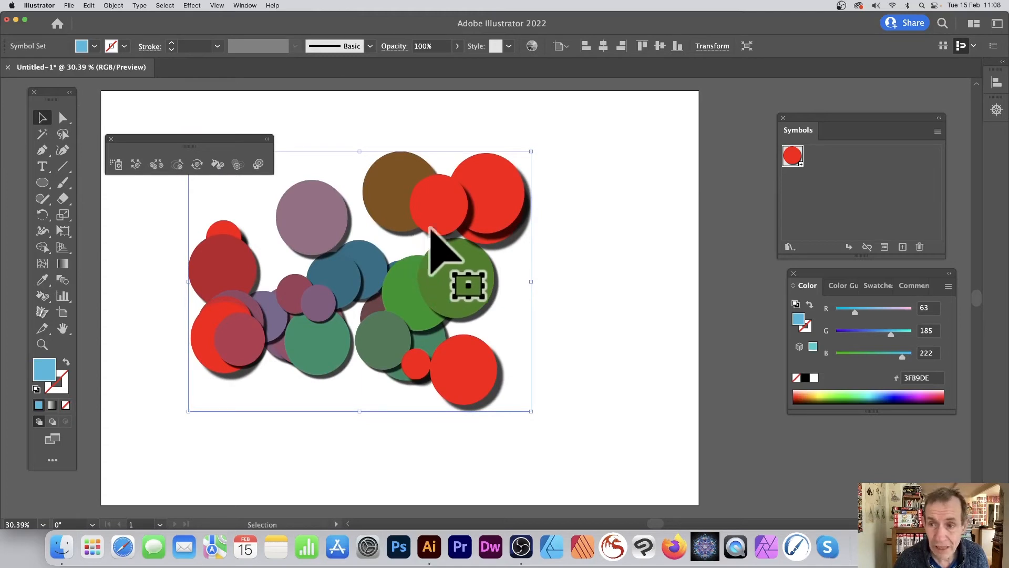
mouse_move(464, 232)
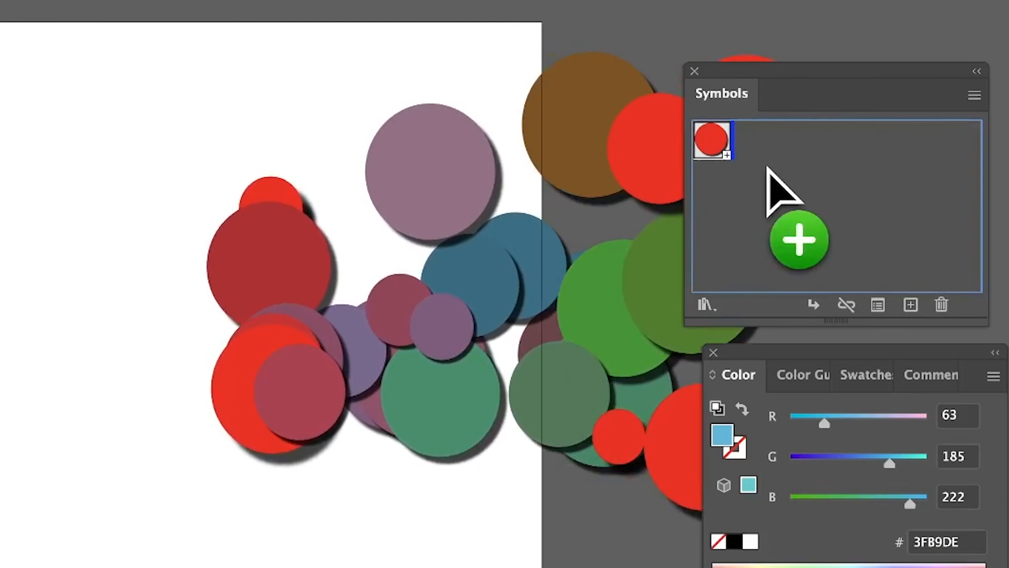
left_click(798, 240)
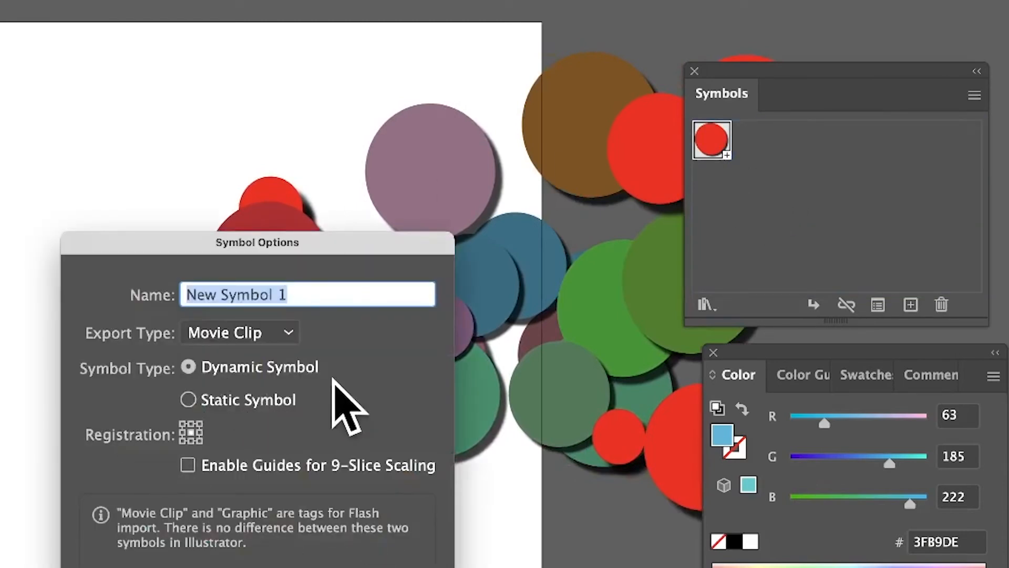
mouse_move(412, 565)
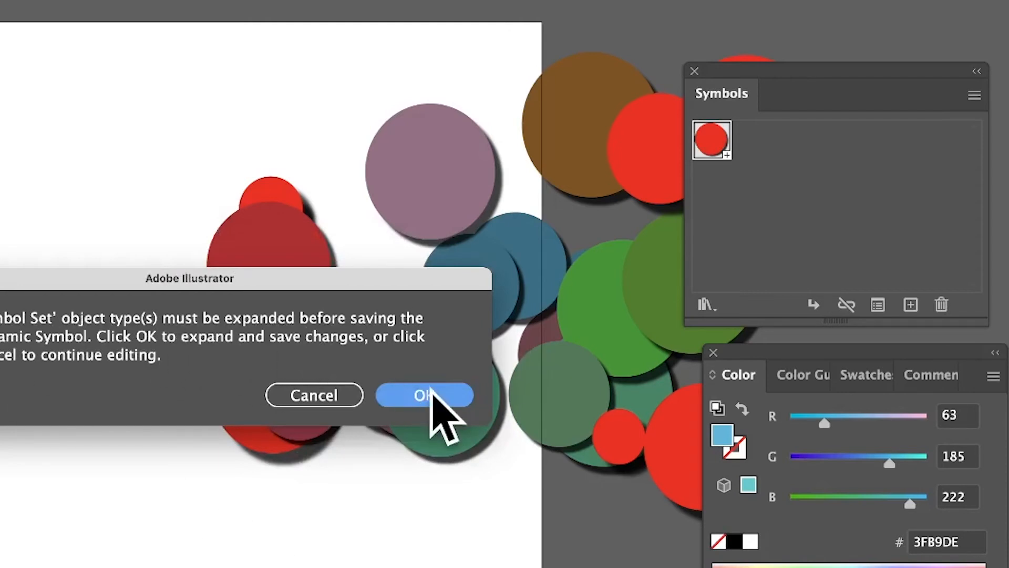
left_click(424, 394)
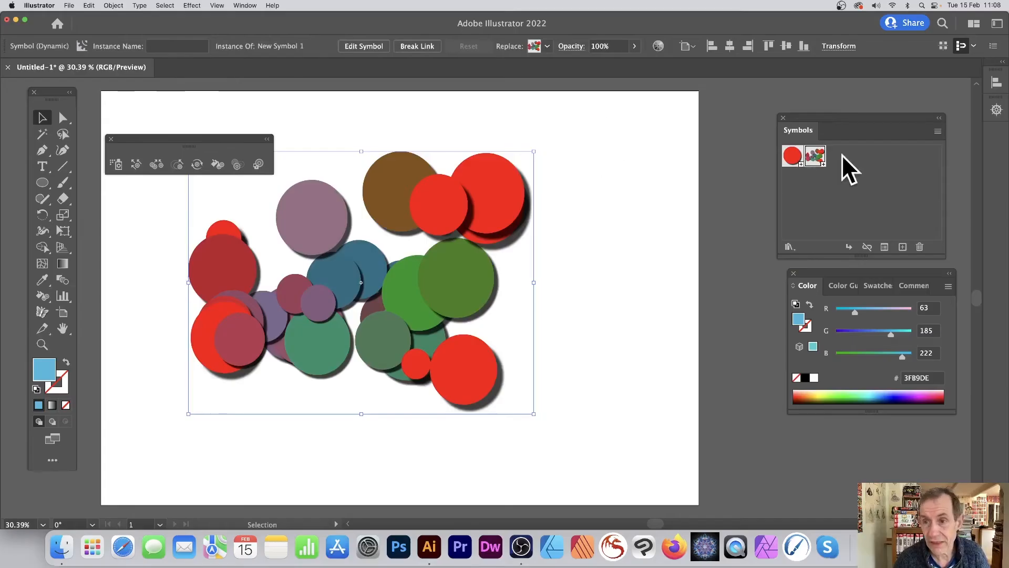
mouse_move(595, 182)
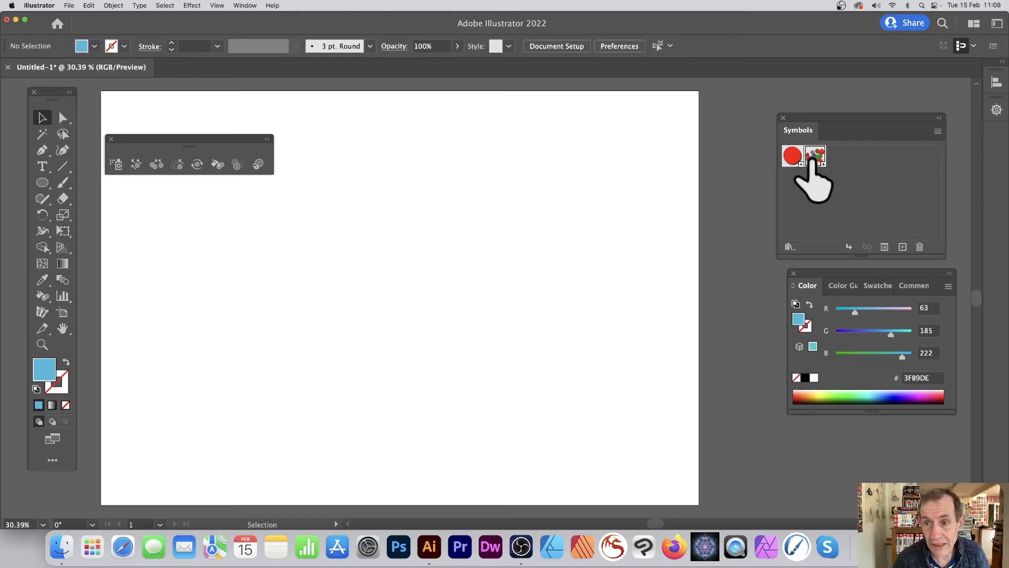
mouse_move(116, 164)
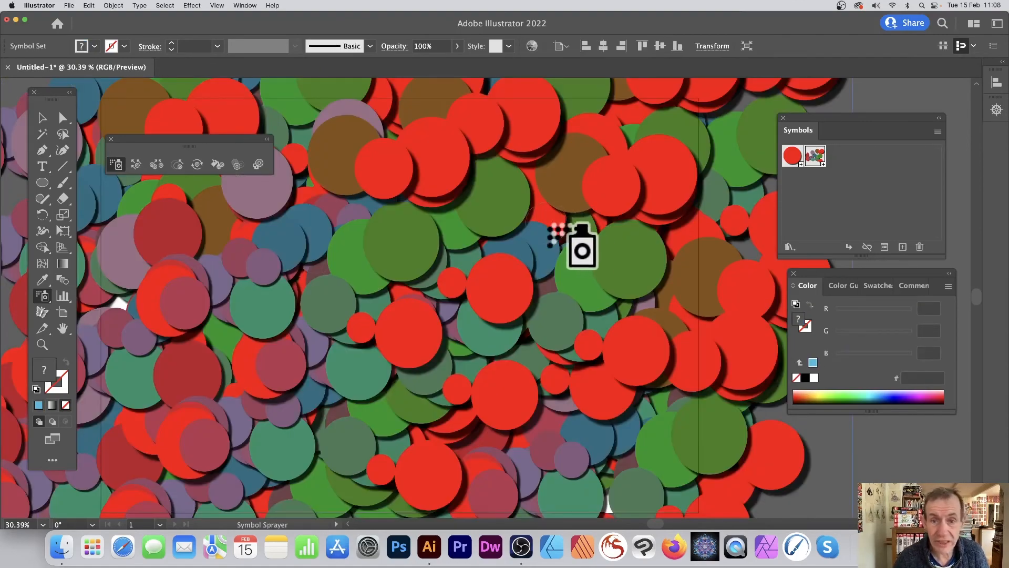
mouse_move(215, 122)
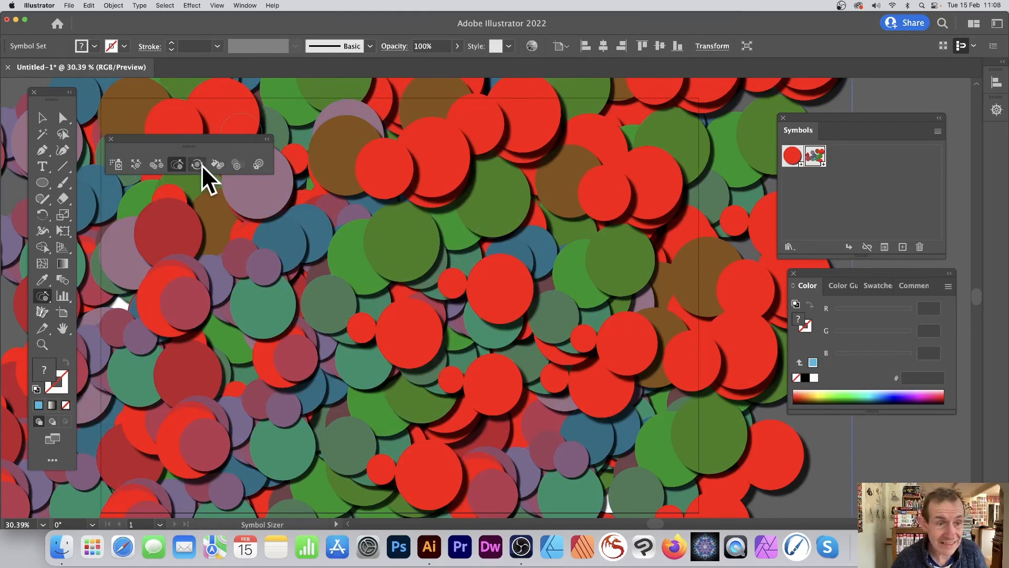
left_click(197, 164)
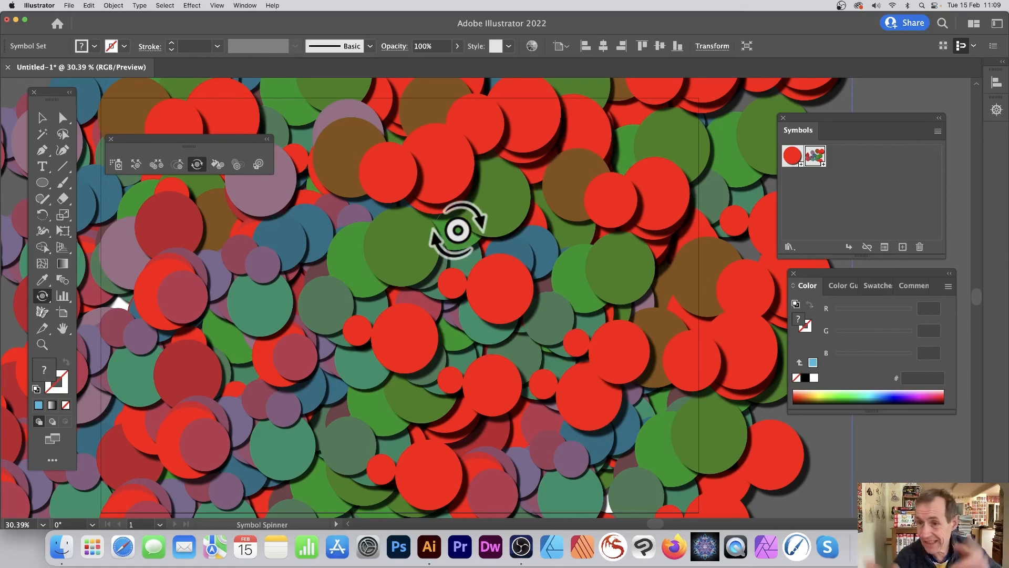
mouse_move(885, 152)
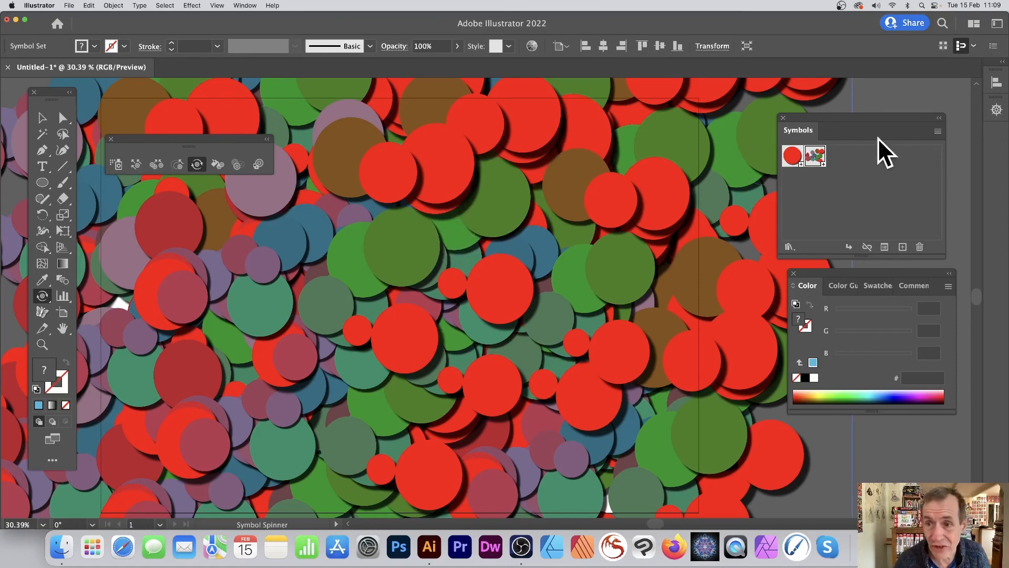
mouse_move(772, 157)
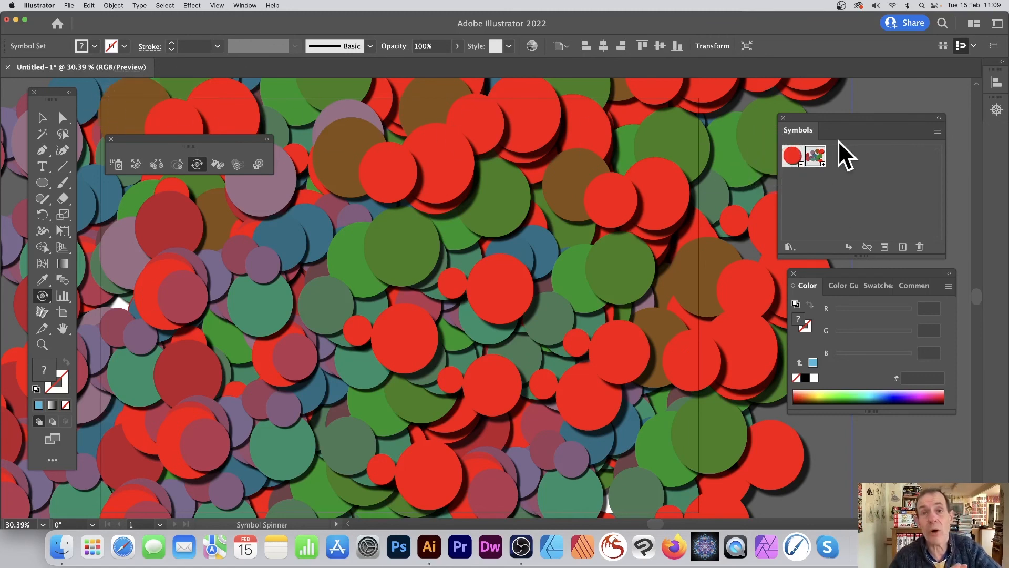
mouse_move(642, 45)
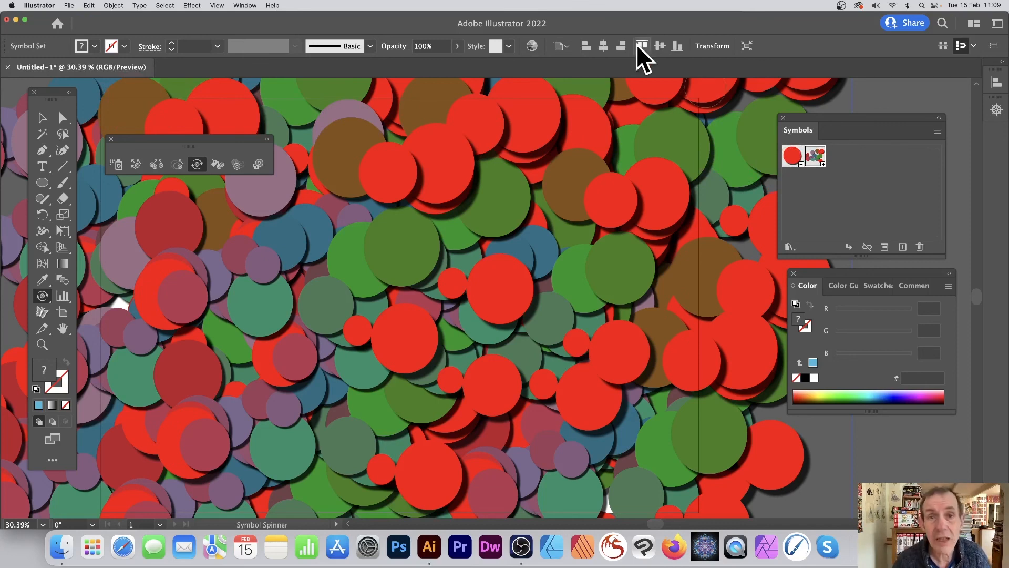